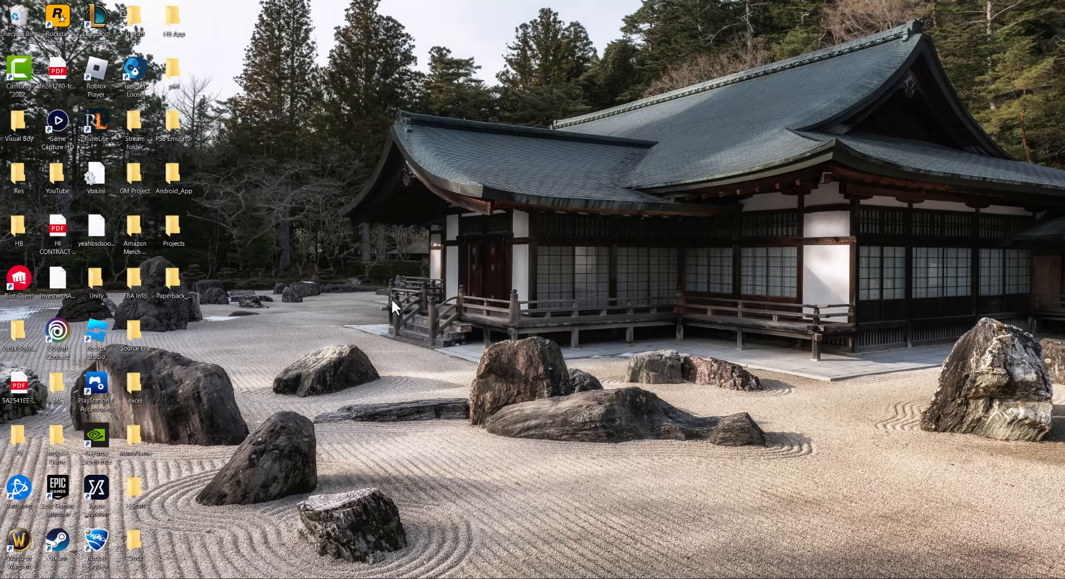
{"action": "mouse_move", "coordinate": [306, 352]}
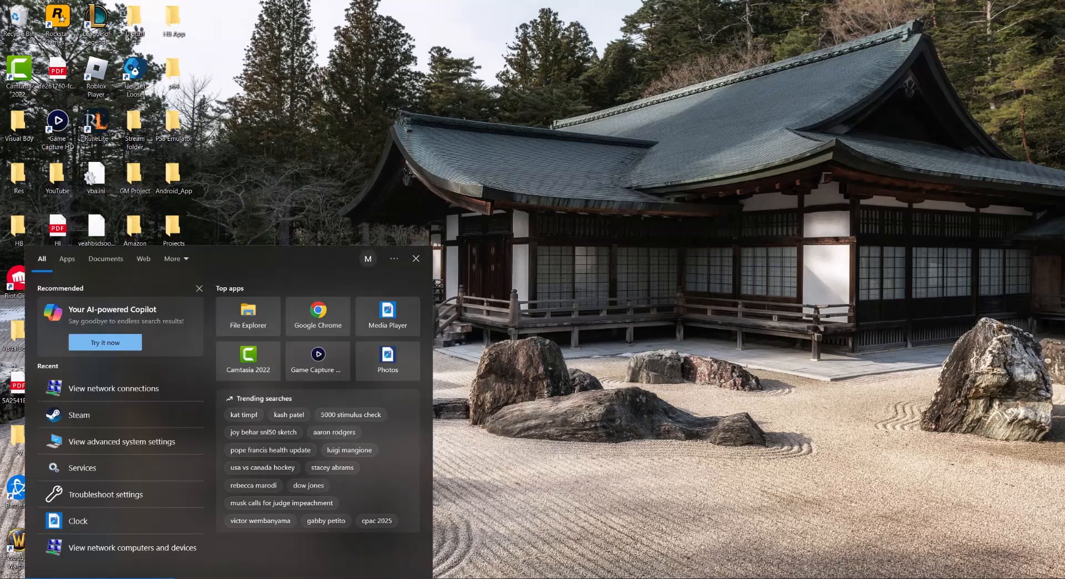
Step: Search 'network reset' and reach the Network reset page in Windows Settings
{"action": "type", "text": "network reset"}
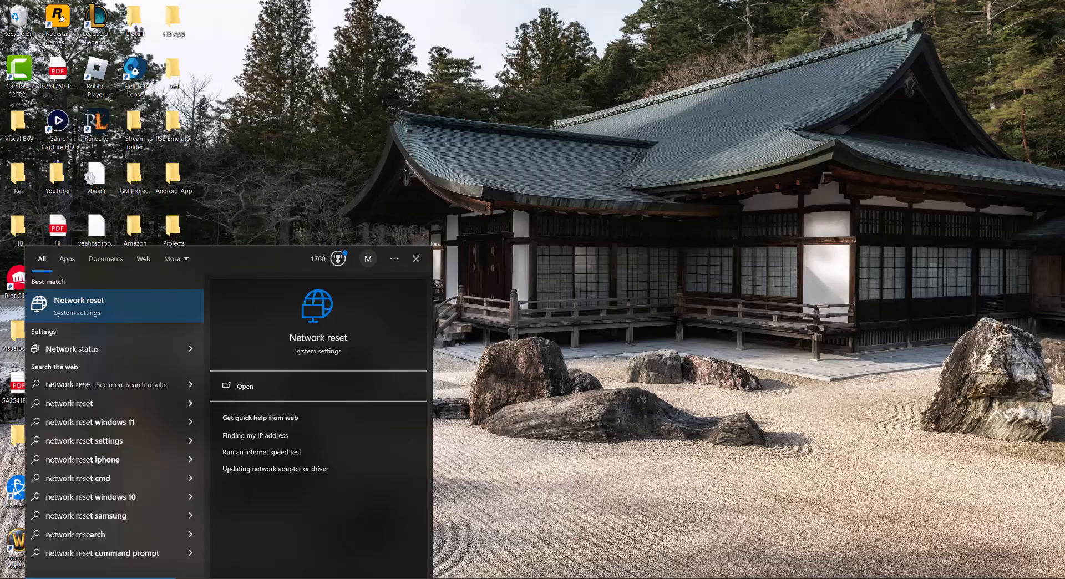
{"action": "left_click", "coordinate": [245, 386]}
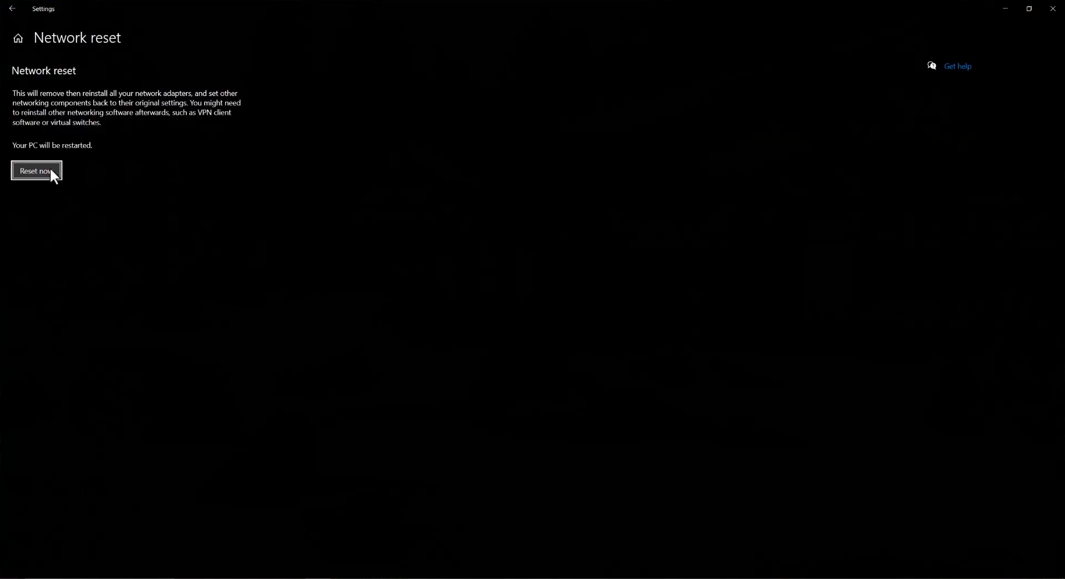
{"action": "mouse_move", "coordinate": [181, 109]}
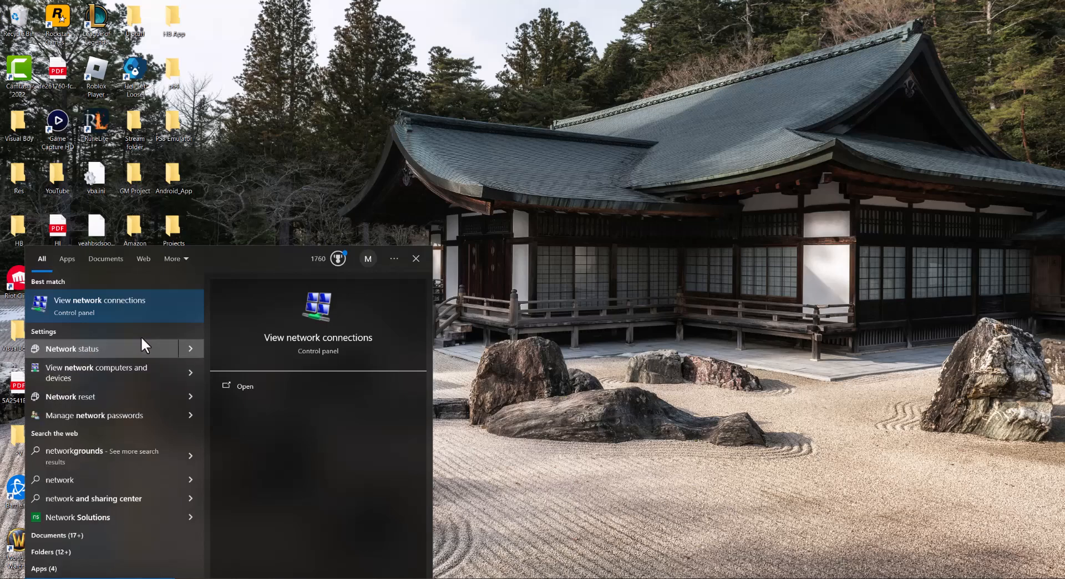
Step: From View network connections, bring up the Ethernet connection's Properties dialog
{"action": "left_click", "coordinate": [99, 306]}
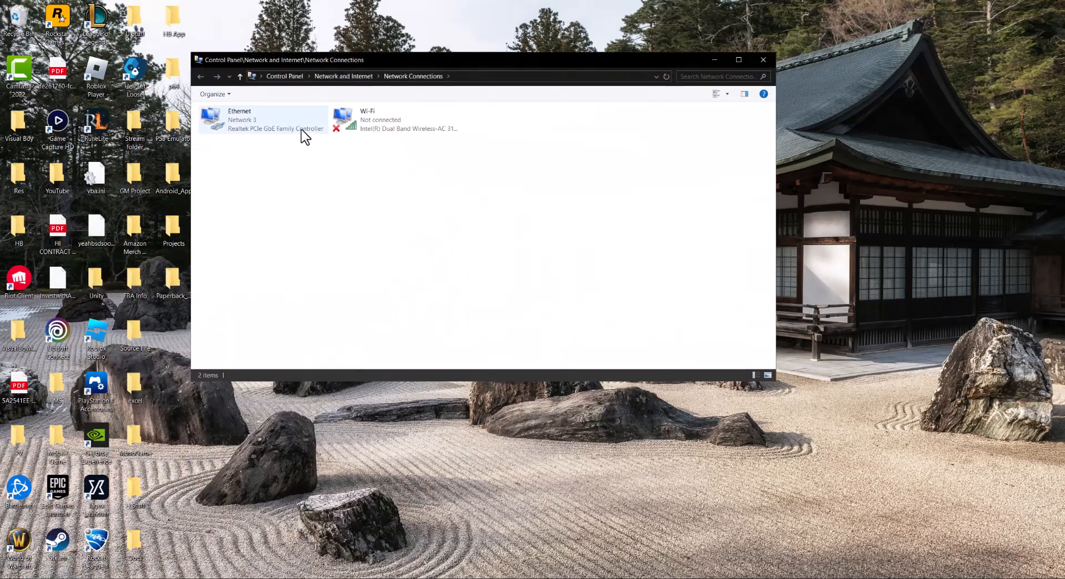
{"action": "left_click", "coordinate": [261, 119]}
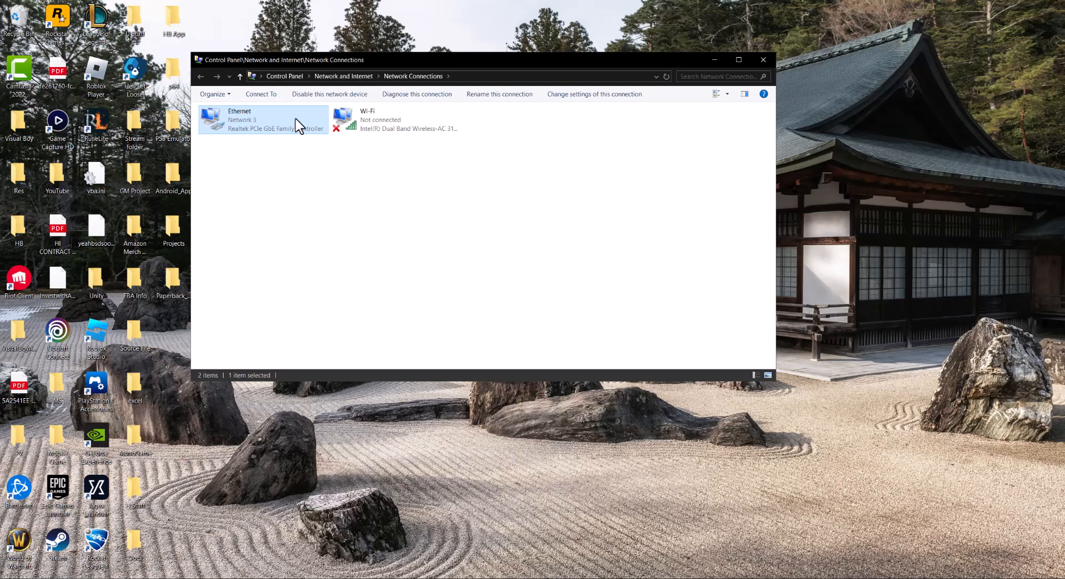
{"action": "right_click", "coordinate": [262, 118]}
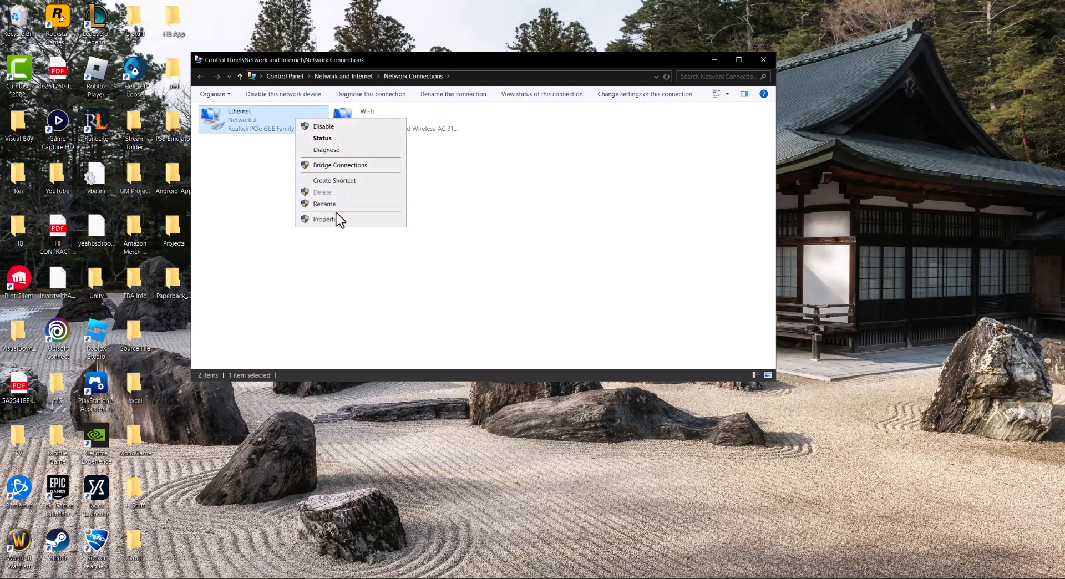
{"action": "left_click", "coordinate": [326, 218]}
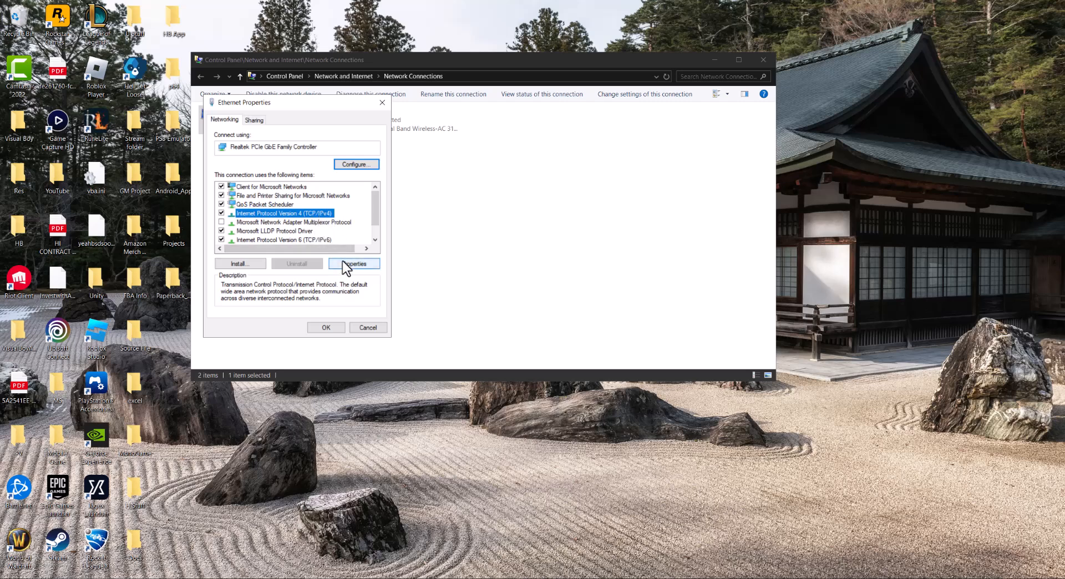
Step: Set Ethernet IPv4 DNS servers to 1.1.1.1 and 1.0.0.1, confirm, and close the connection windows
{"action": "left_click", "coordinate": [353, 263]}
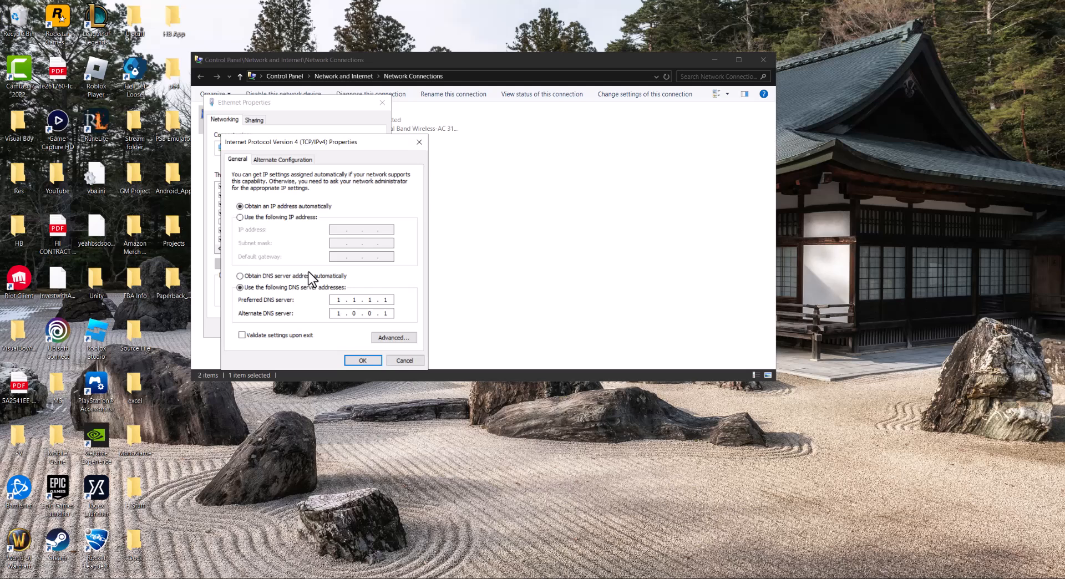
{"action": "left_click", "coordinate": [361, 300]}
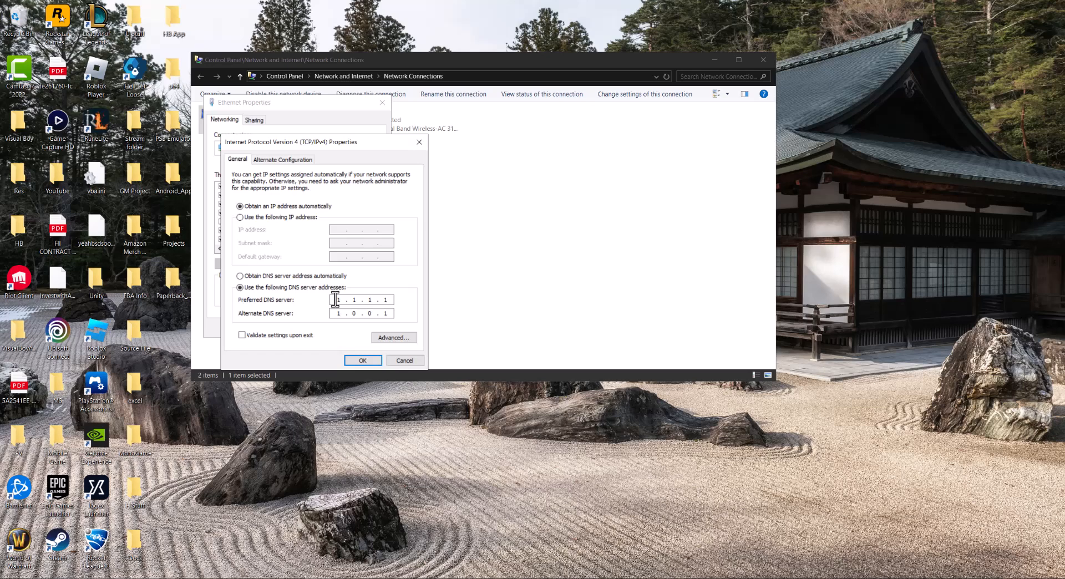
{"action": "left_click", "coordinate": [362, 360]}
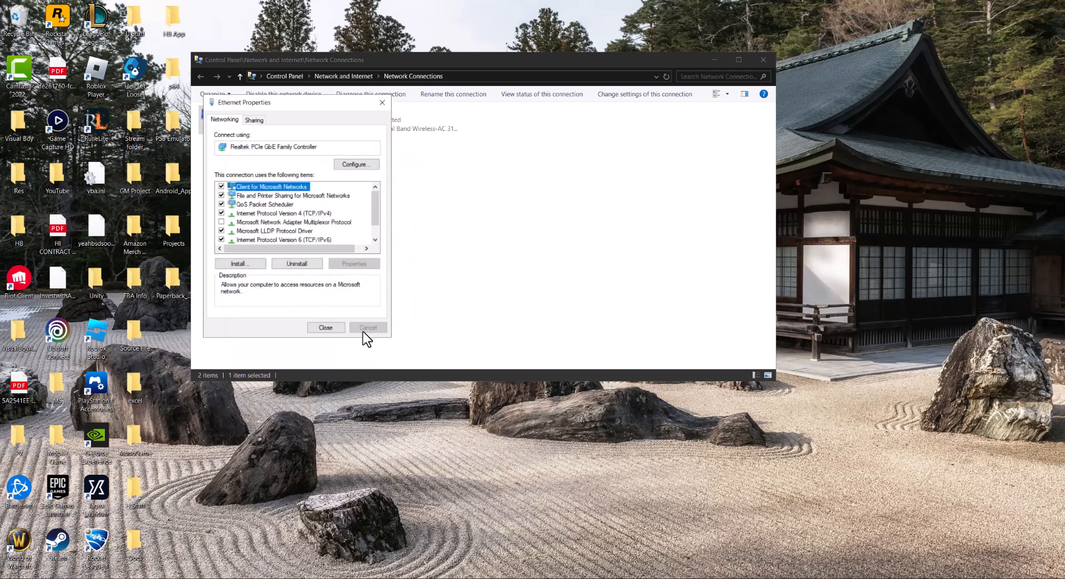
{"action": "left_click", "coordinate": [325, 327]}
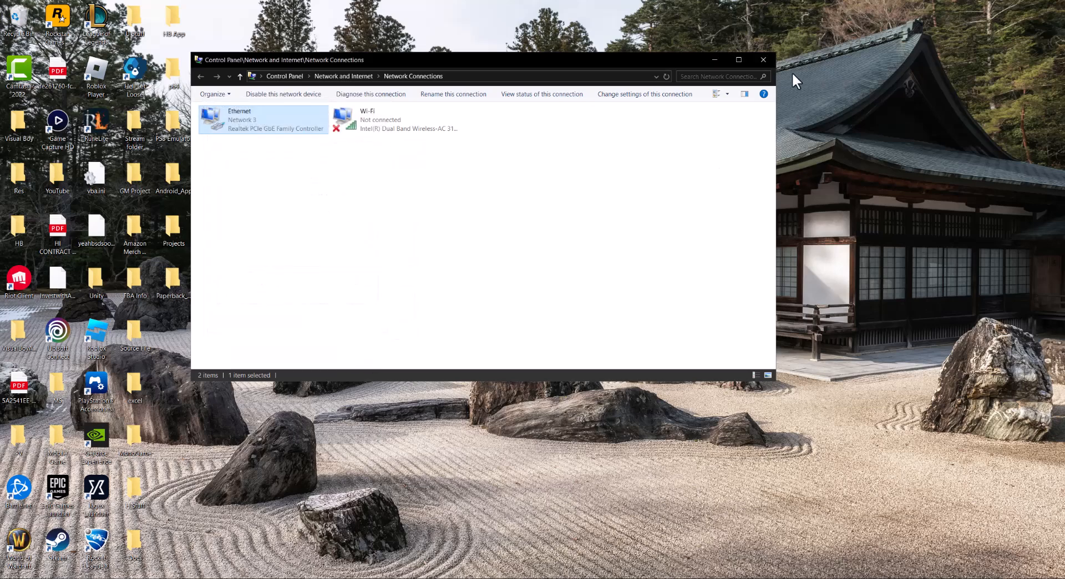
{"action": "left_click", "coordinate": [763, 60]}
{"action": "type", "text": "cmd"}
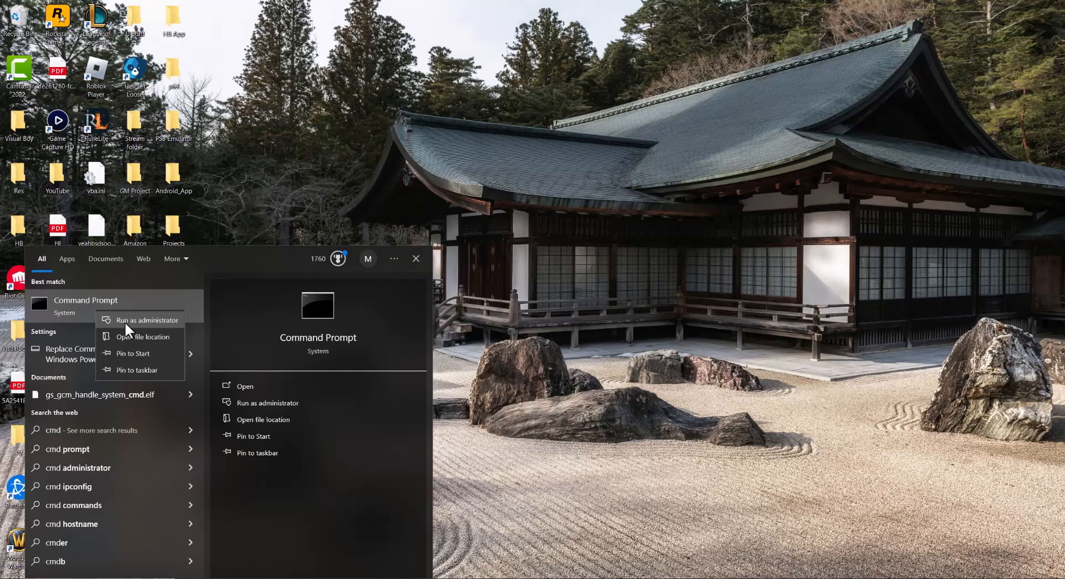
Step: In an administrator Command Prompt, enter 'sc delete vgc' and 'sc delete vgk'
{"action": "left_click", "coordinate": [147, 320]}
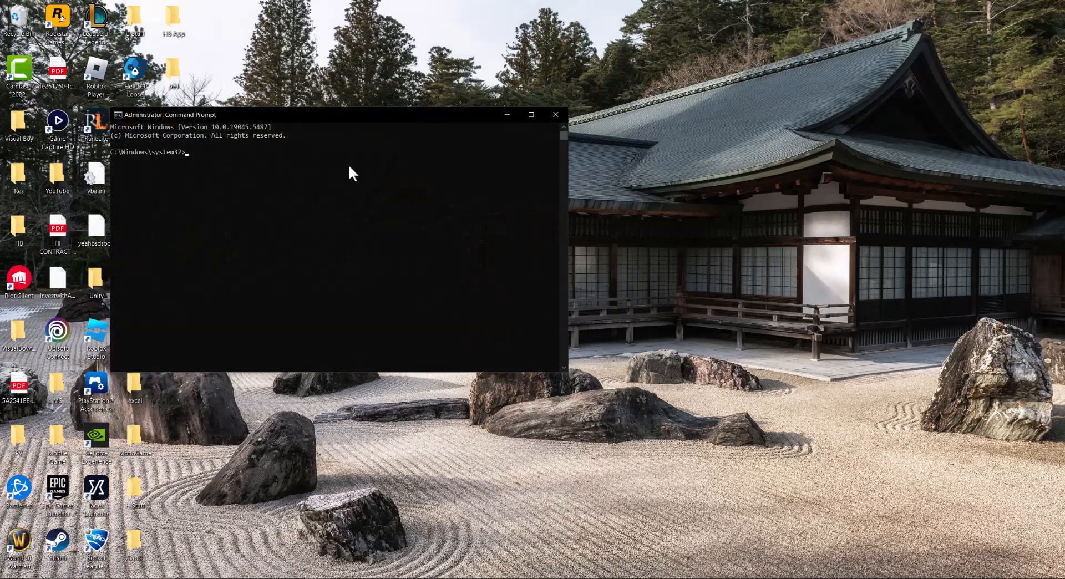
{"action": "type", "text": "sc de"}
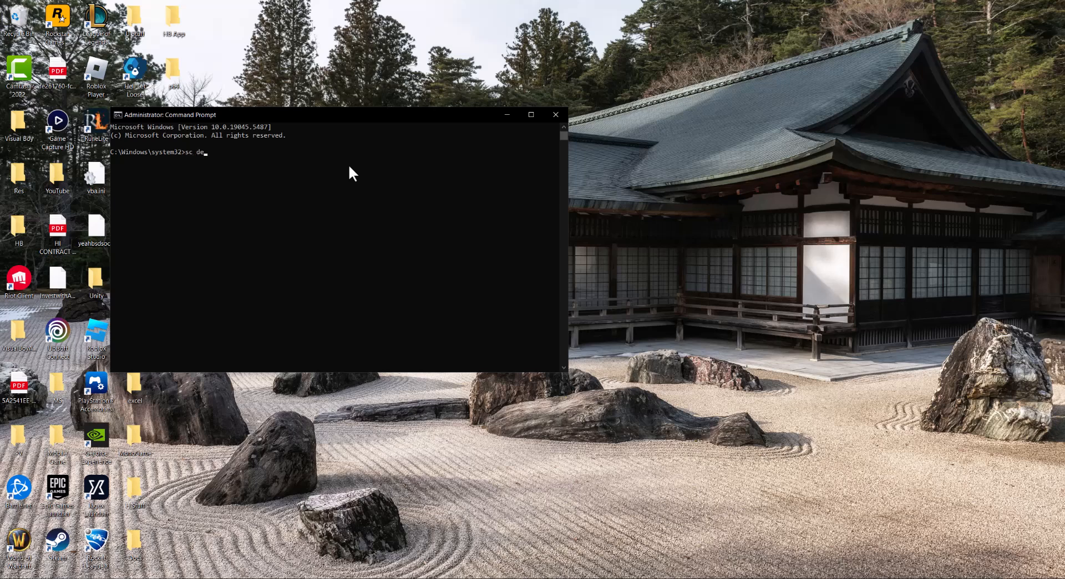
{"action": "type", "text": "lete"}
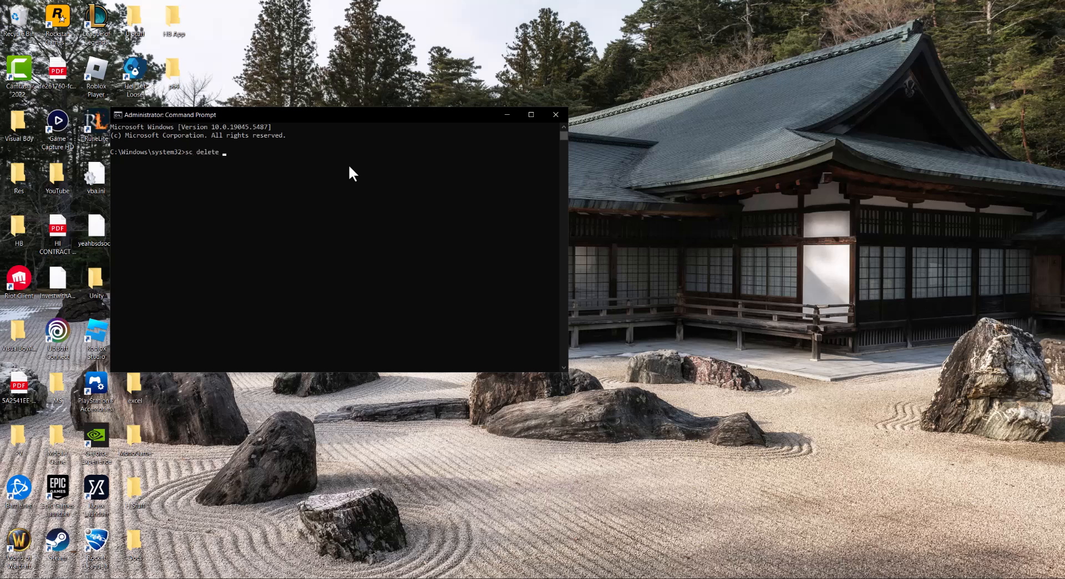
{"action": "type", "text": "vgc"}
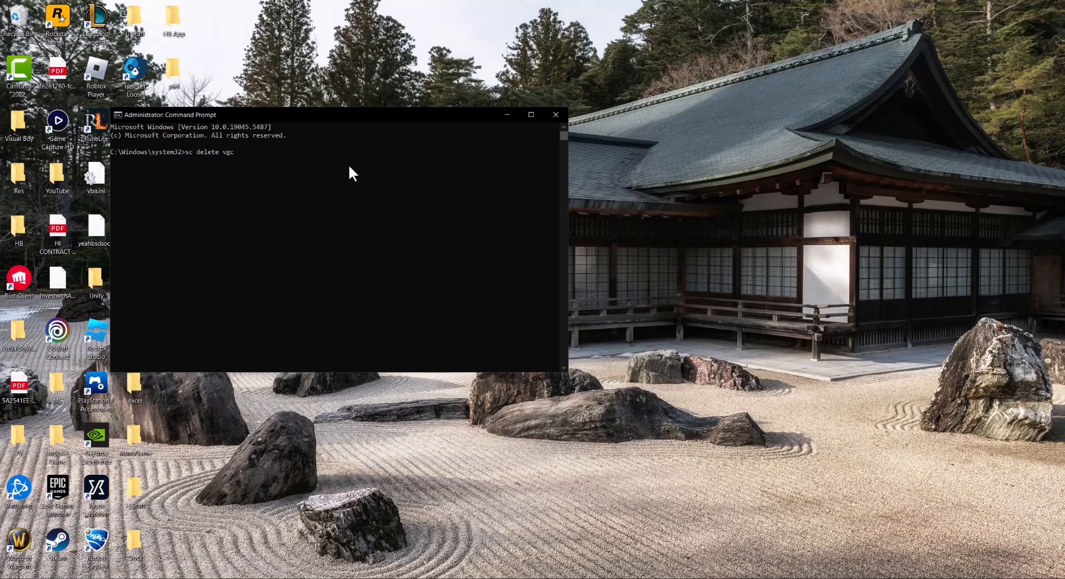
{"action": "type", "text": "k"}
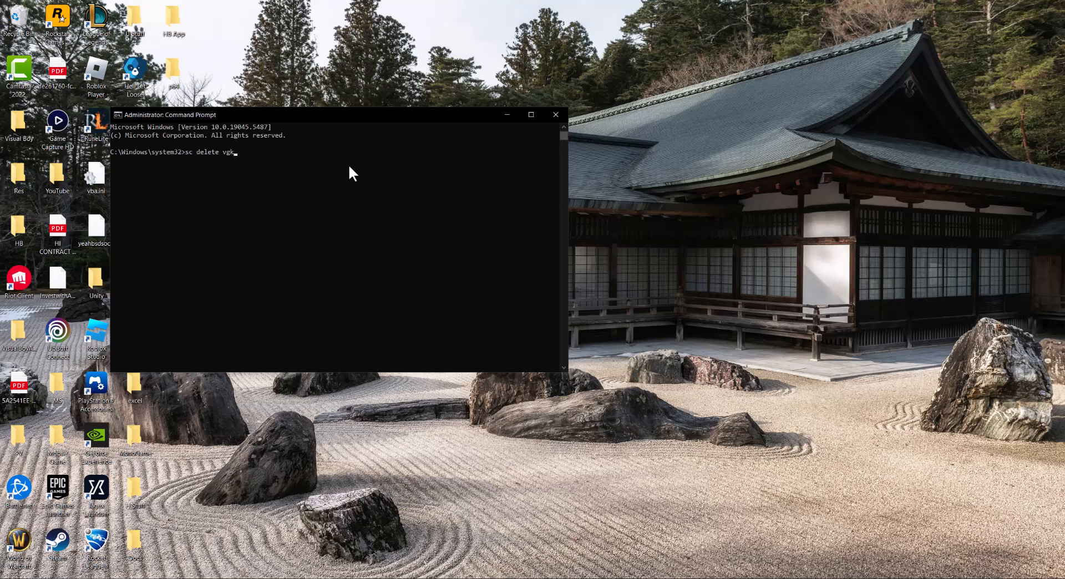